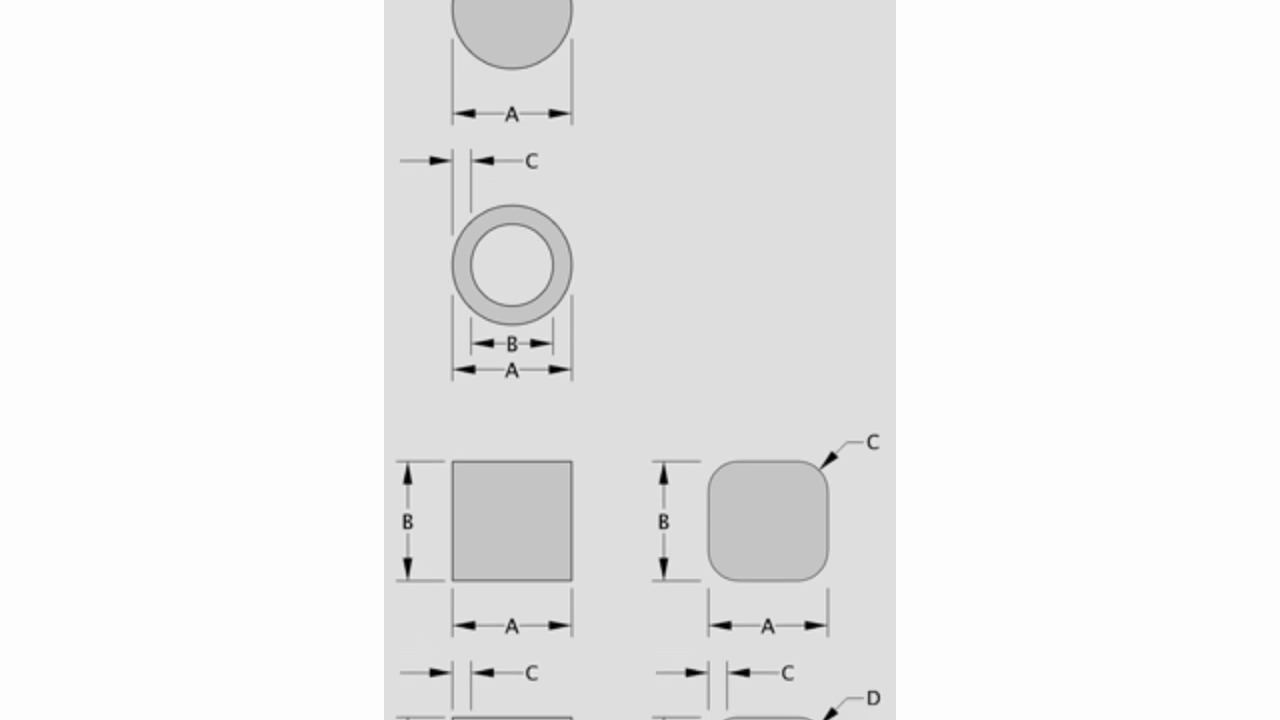
- Switch the Profiles tool to convert mode and preview I-Beam, Angle and Rectangular Bar profiles
scroll("down", 3)
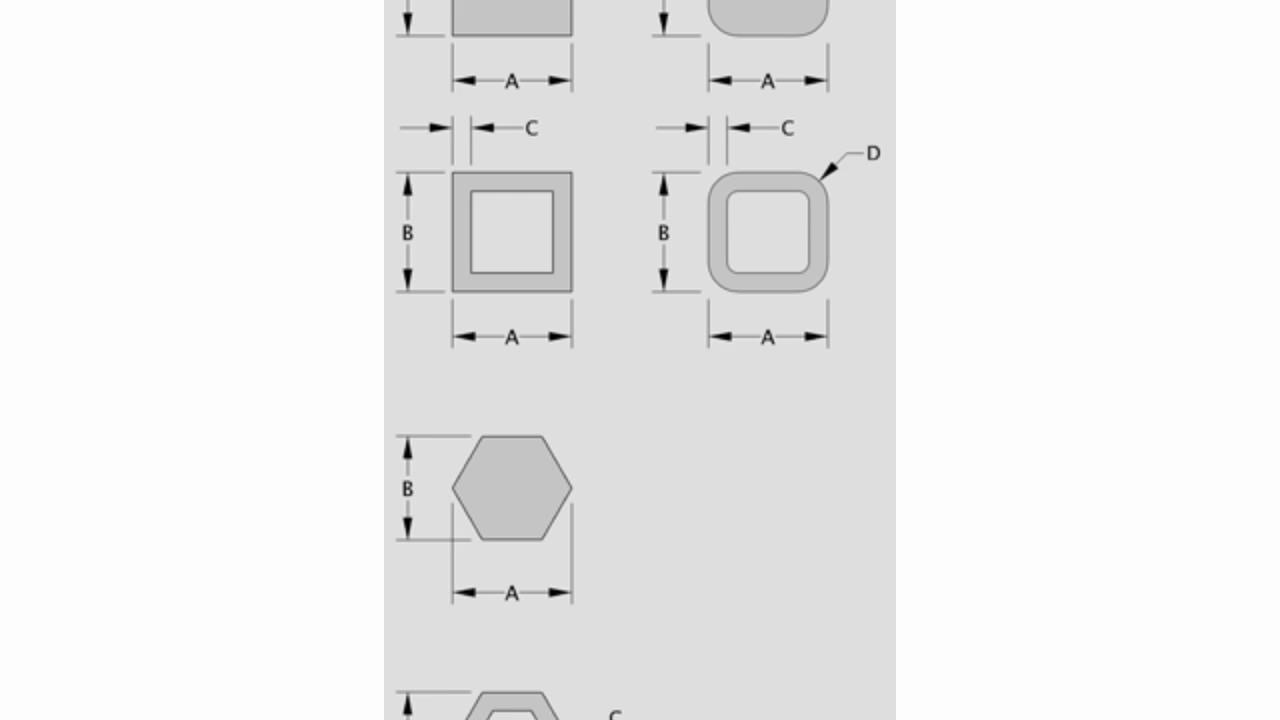
scroll("down", 3)
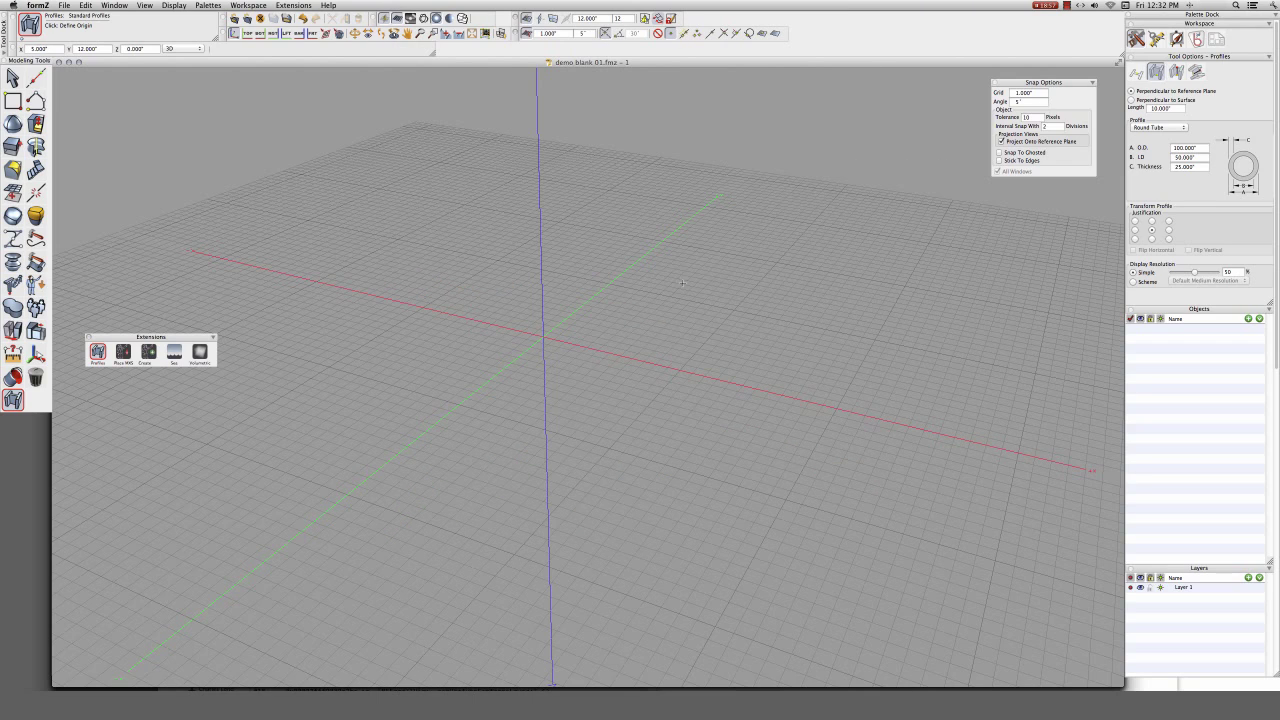
mouse_move(654, 295)
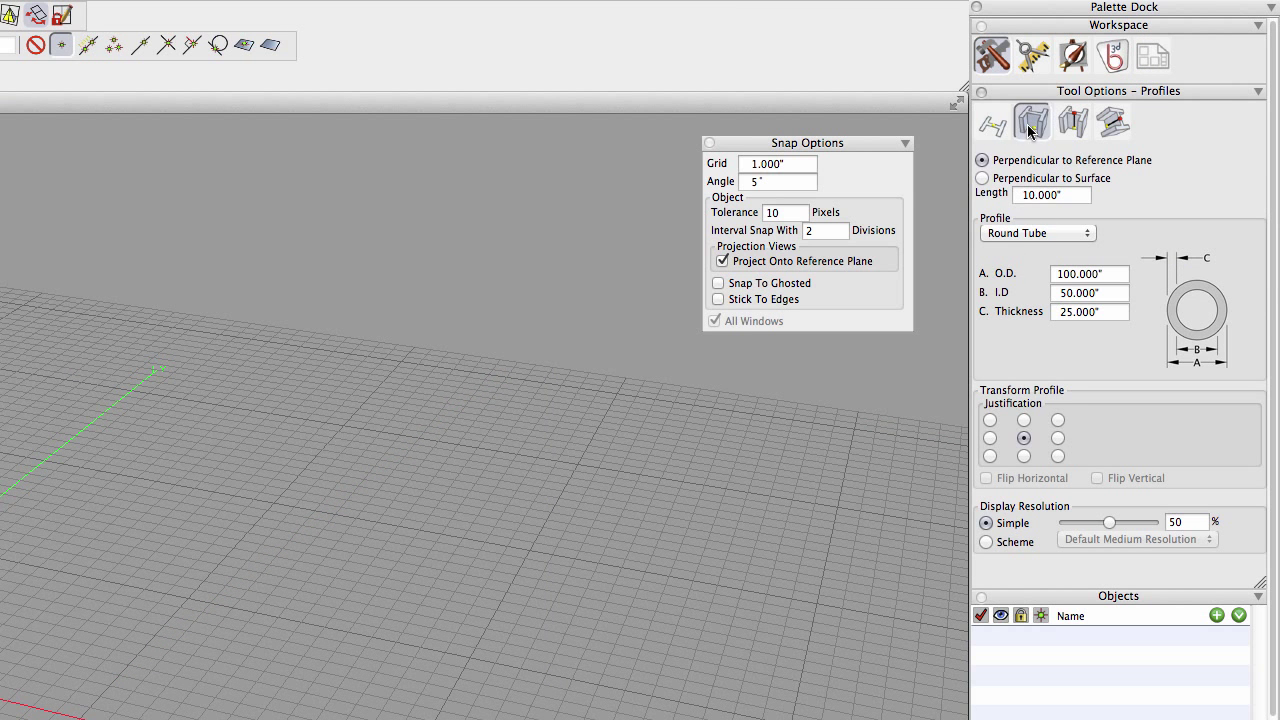
left_click(1112, 122)
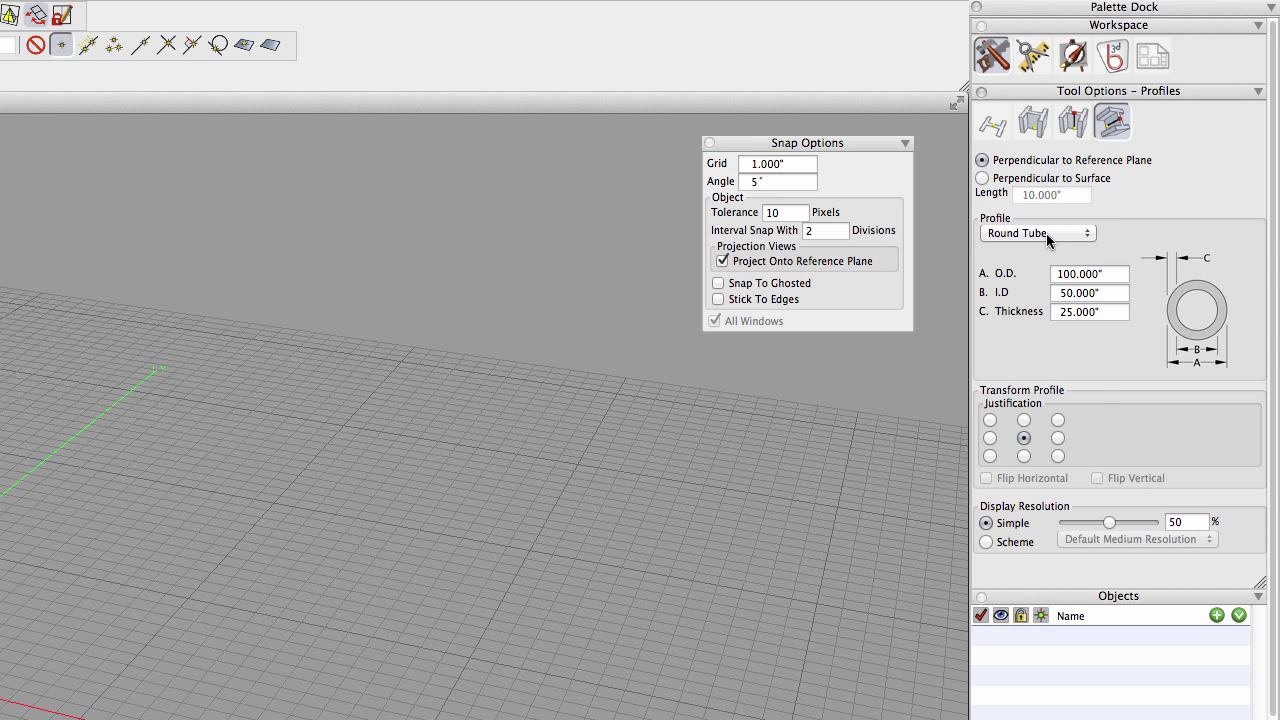
left_click(1037, 233)
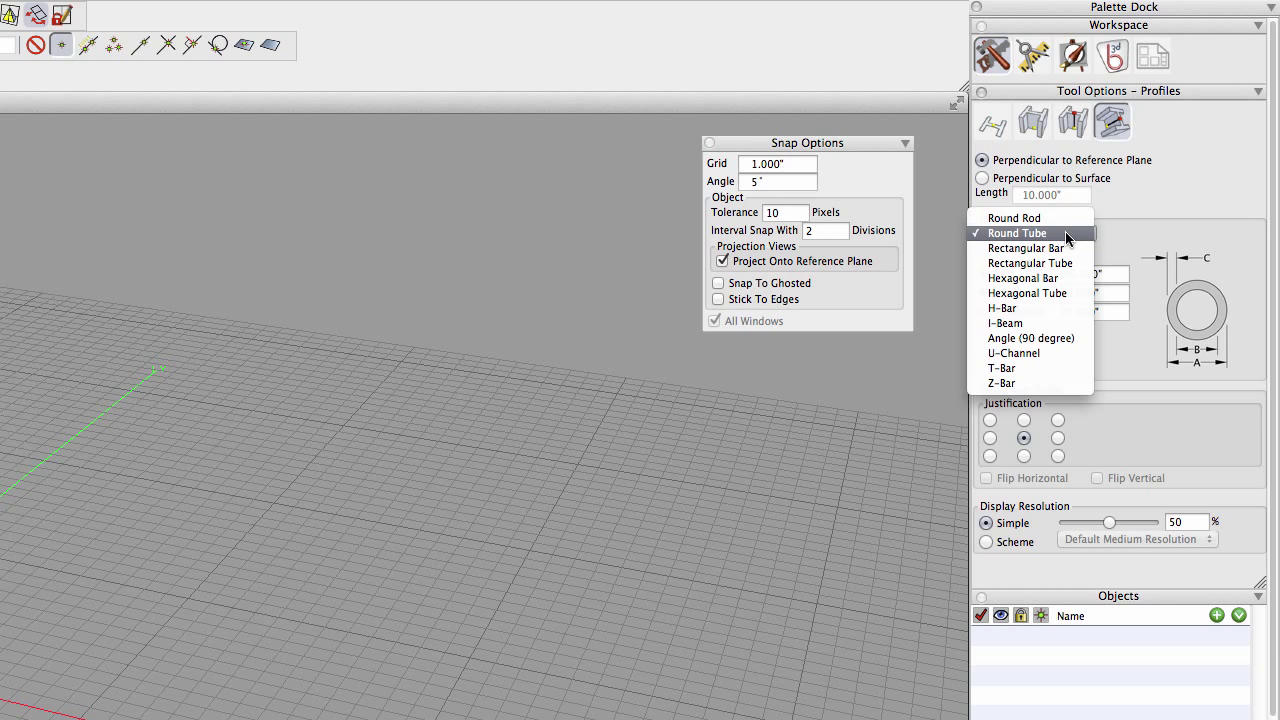
left_click(1014, 217)
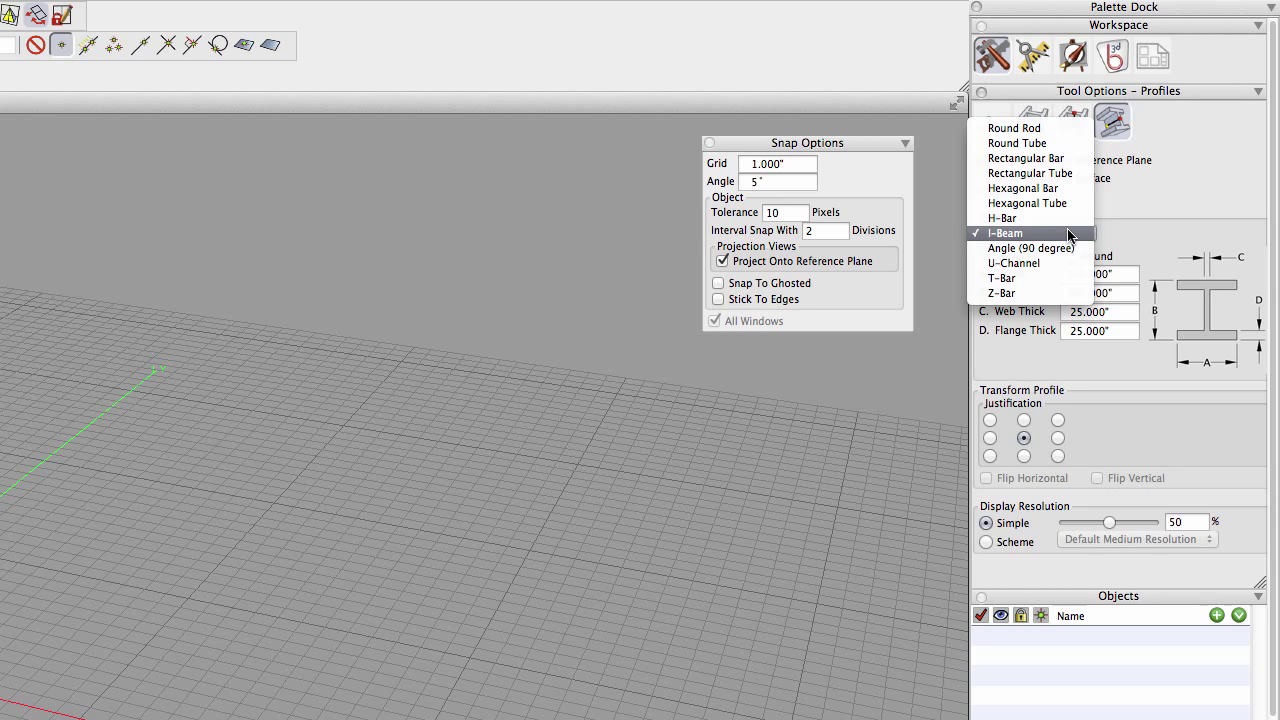
left_click(1030, 248)
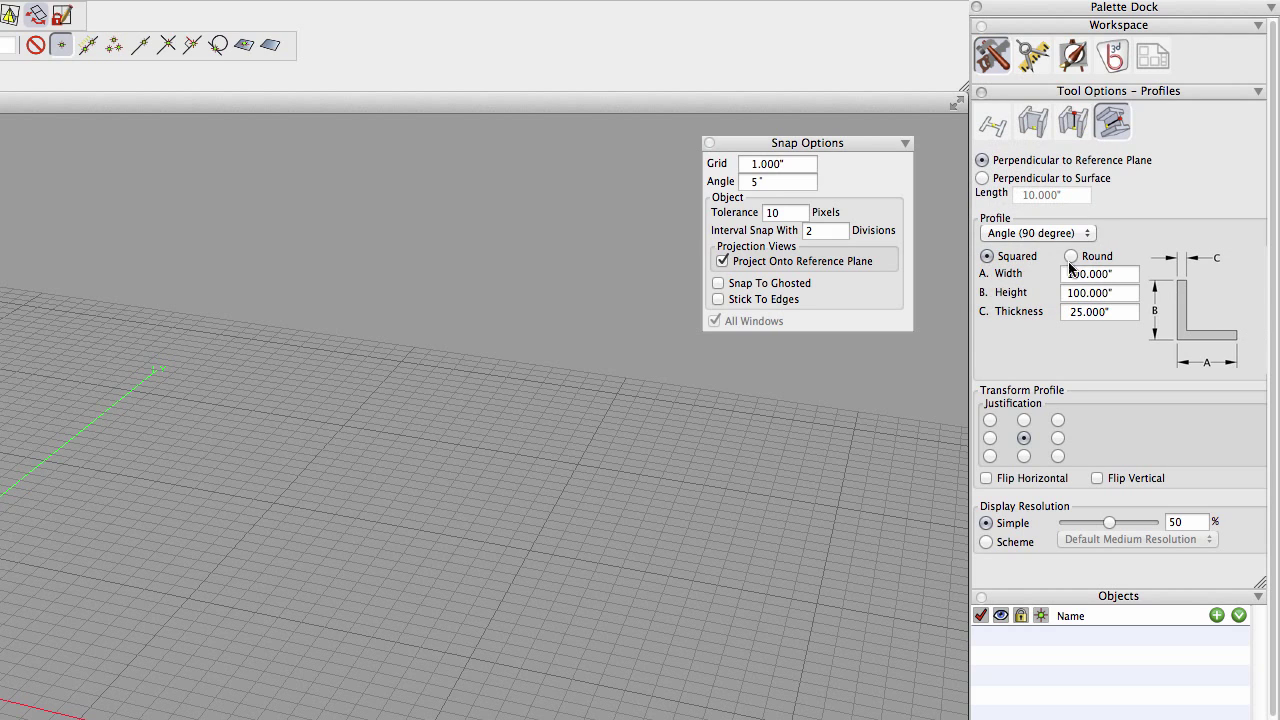
left_click(1037, 233)
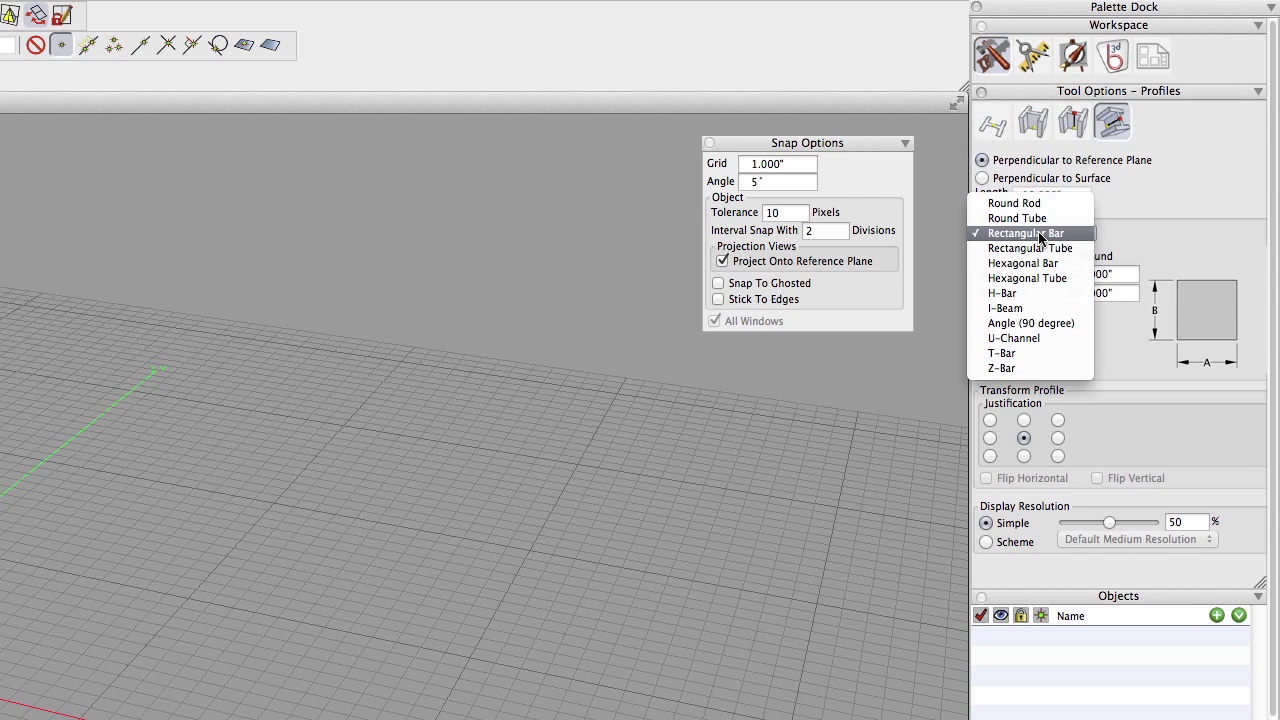
left_click(1018, 218)
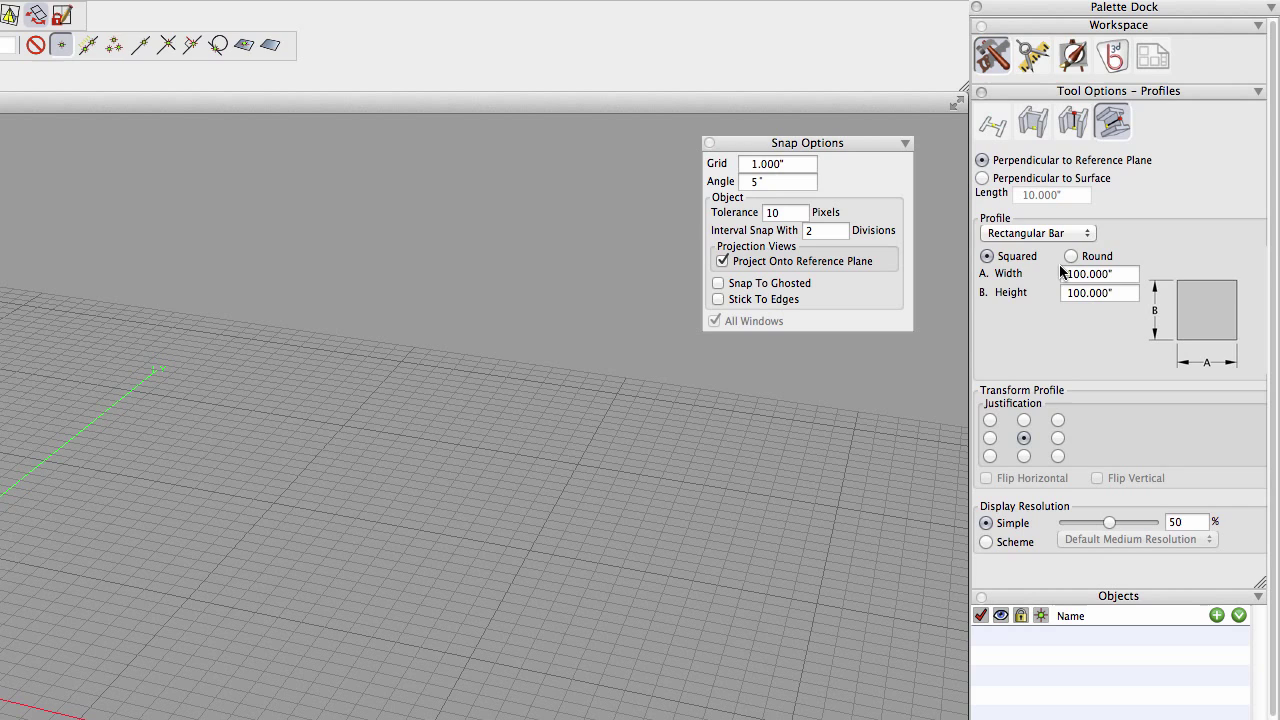
- Choose a round-cornered Rectangular Tube profile (100×100, 25 thick, 12.5 radius), centre-justified
left_click(1071, 256)
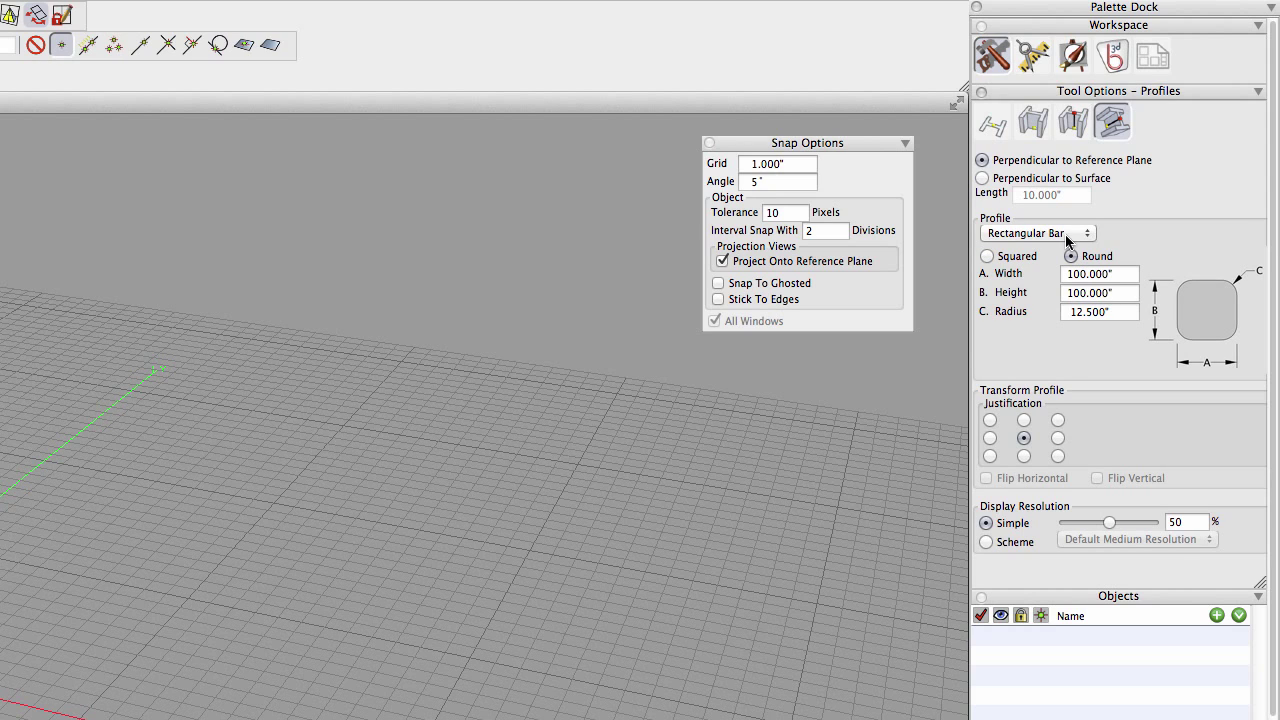
left_click(1037, 233)
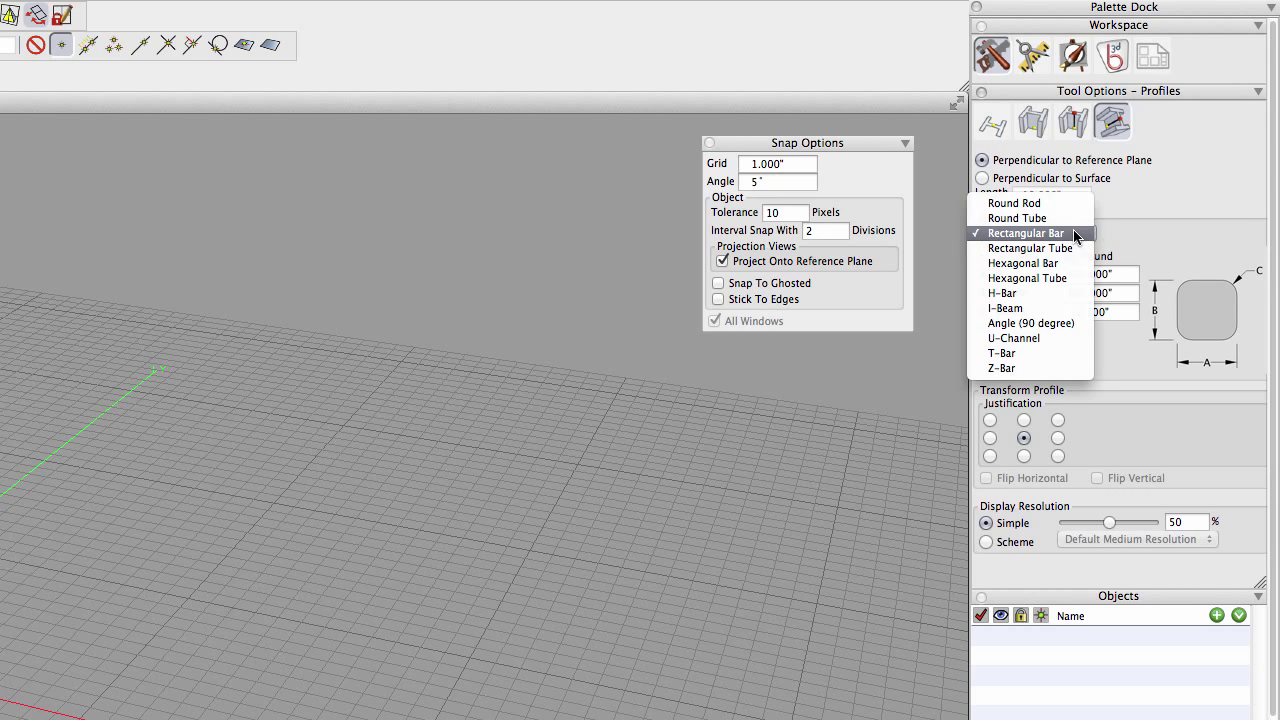
left_click(1030, 248)
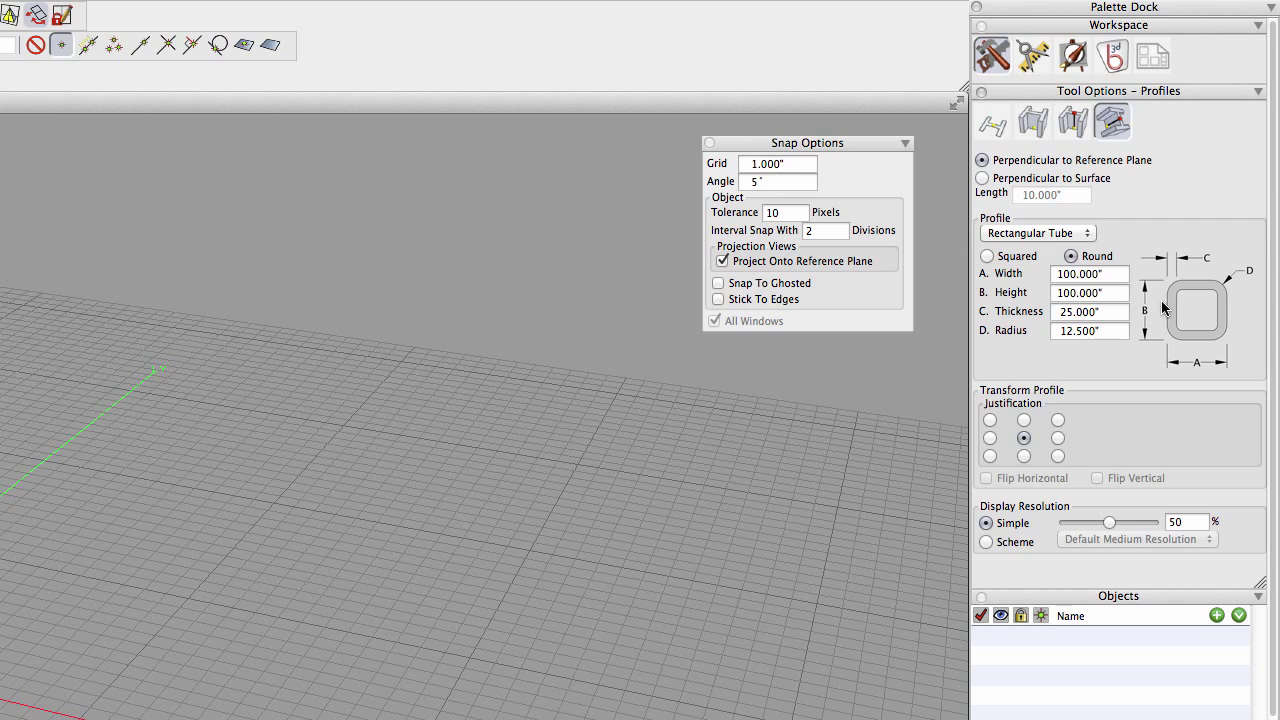
mouse_move(1040, 413)
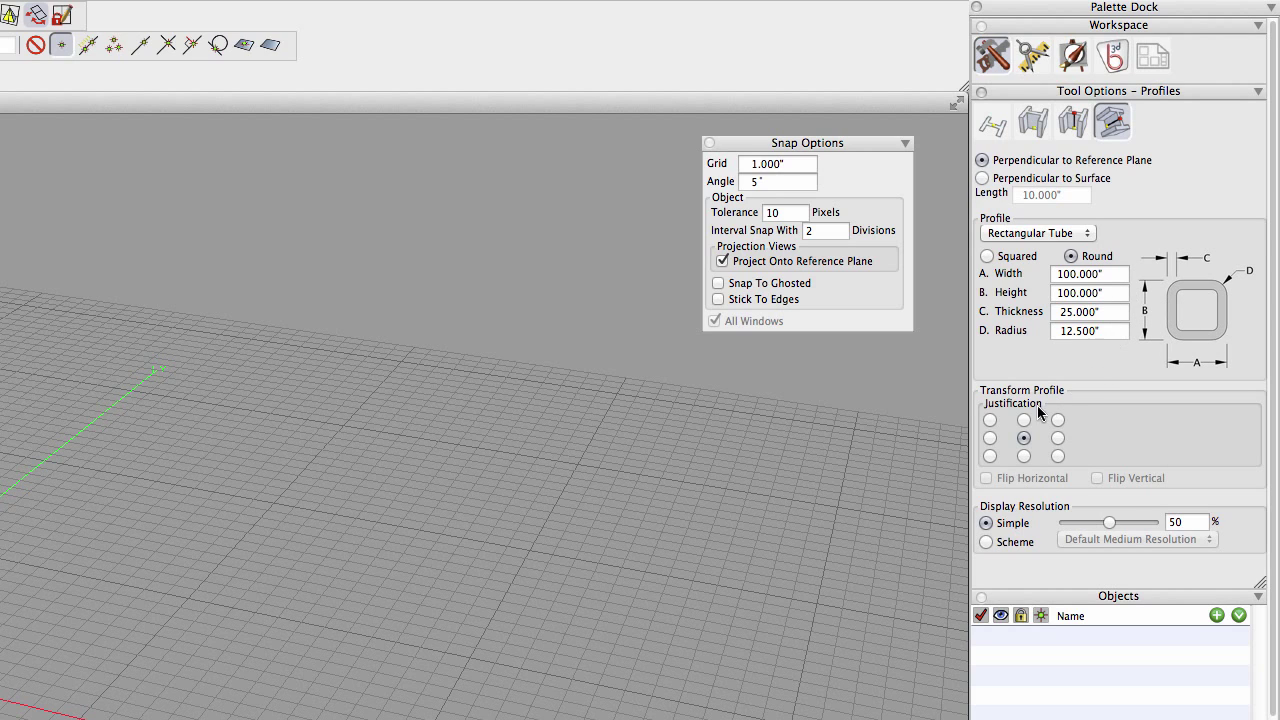
left_click(1023, 420)
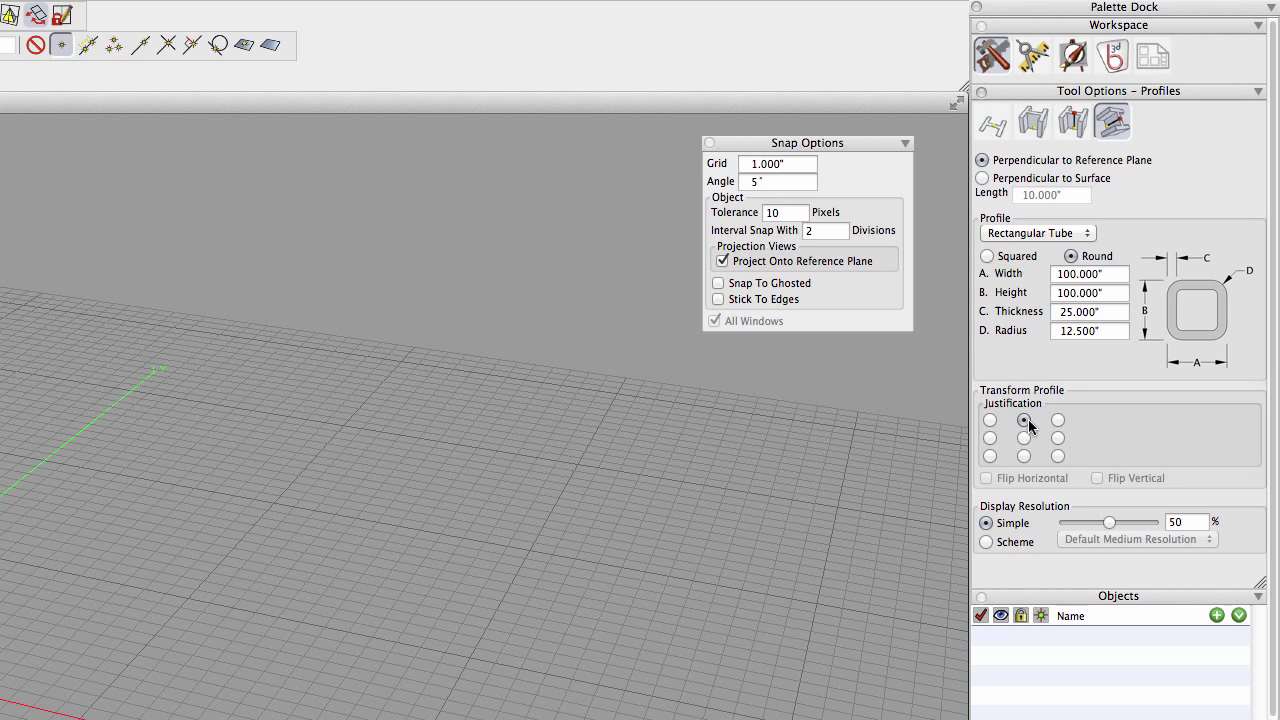
left_click(1057, 454)
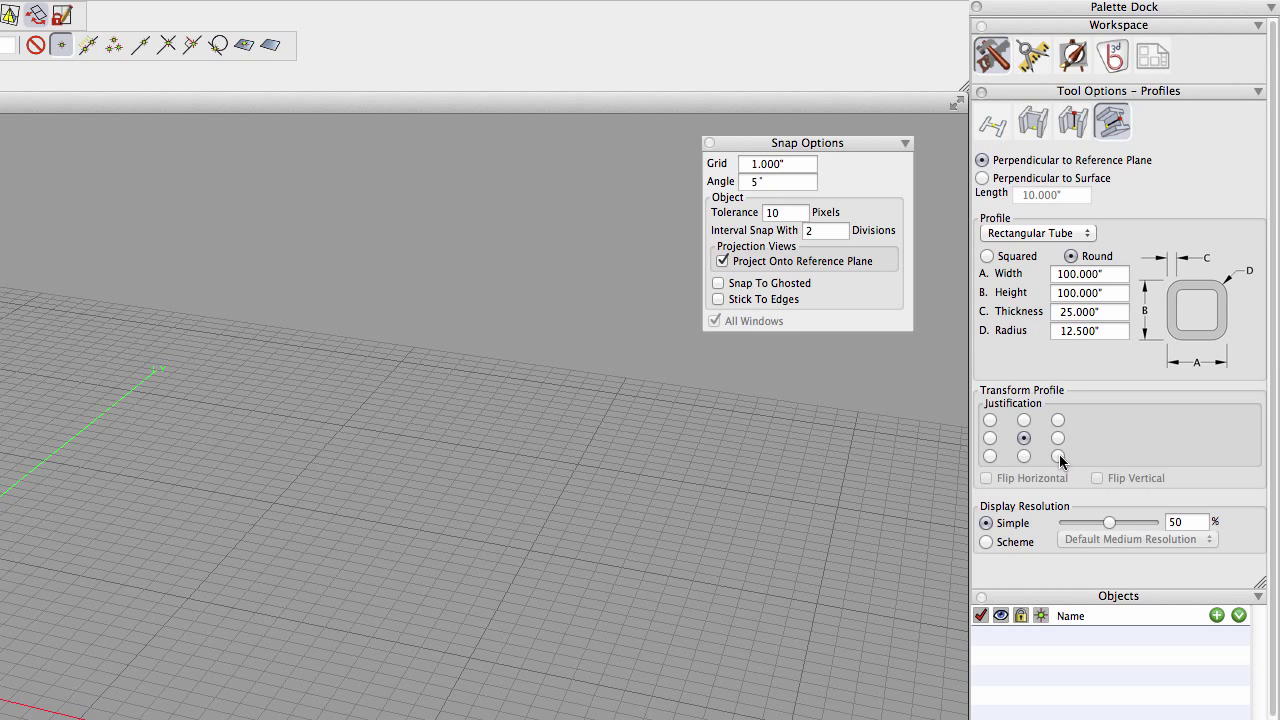
mouse_move(1092, 461)
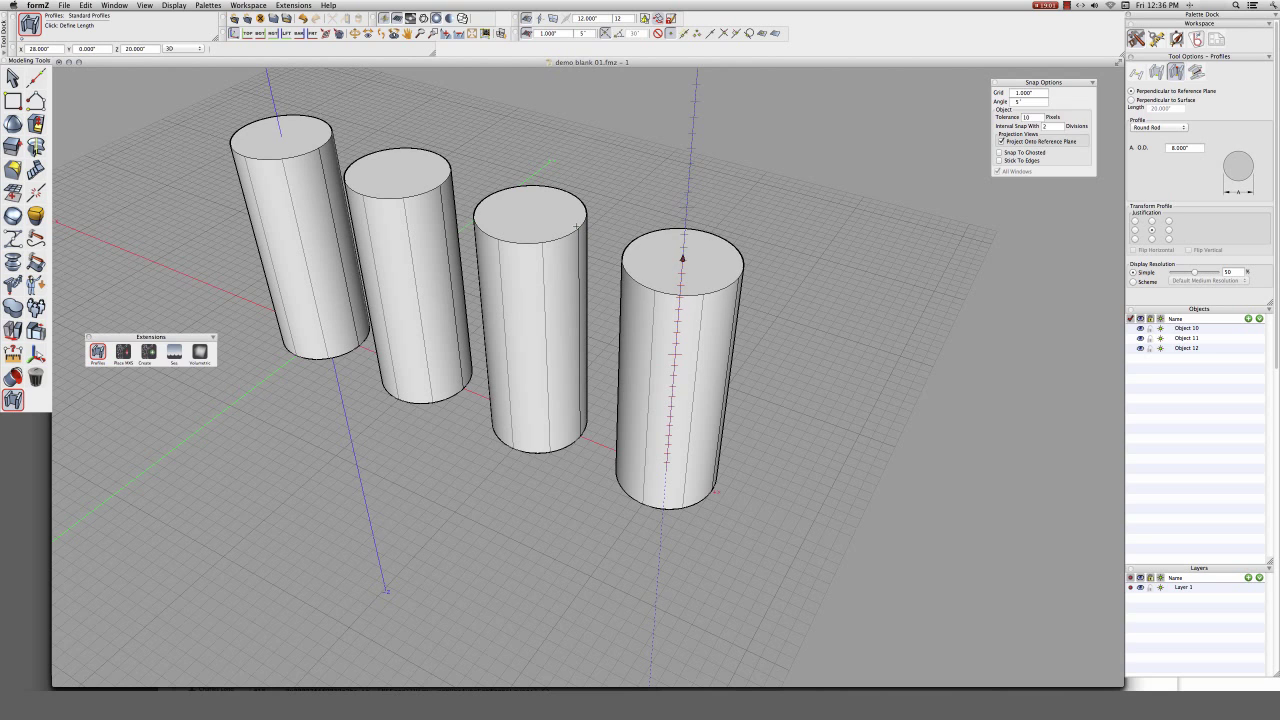
- Set the length of the last round rod in the row
left_click(664, 470)
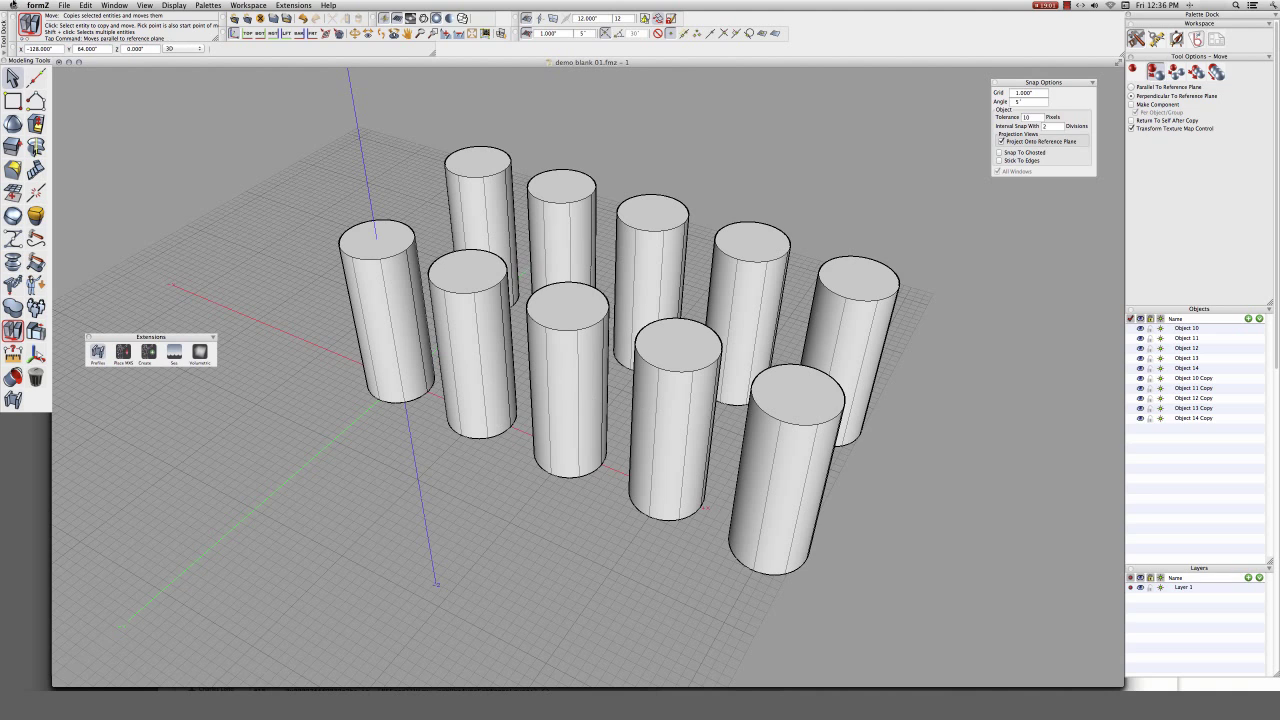
- Place the copied rods as a second, staggered row
left_click(13, 77)
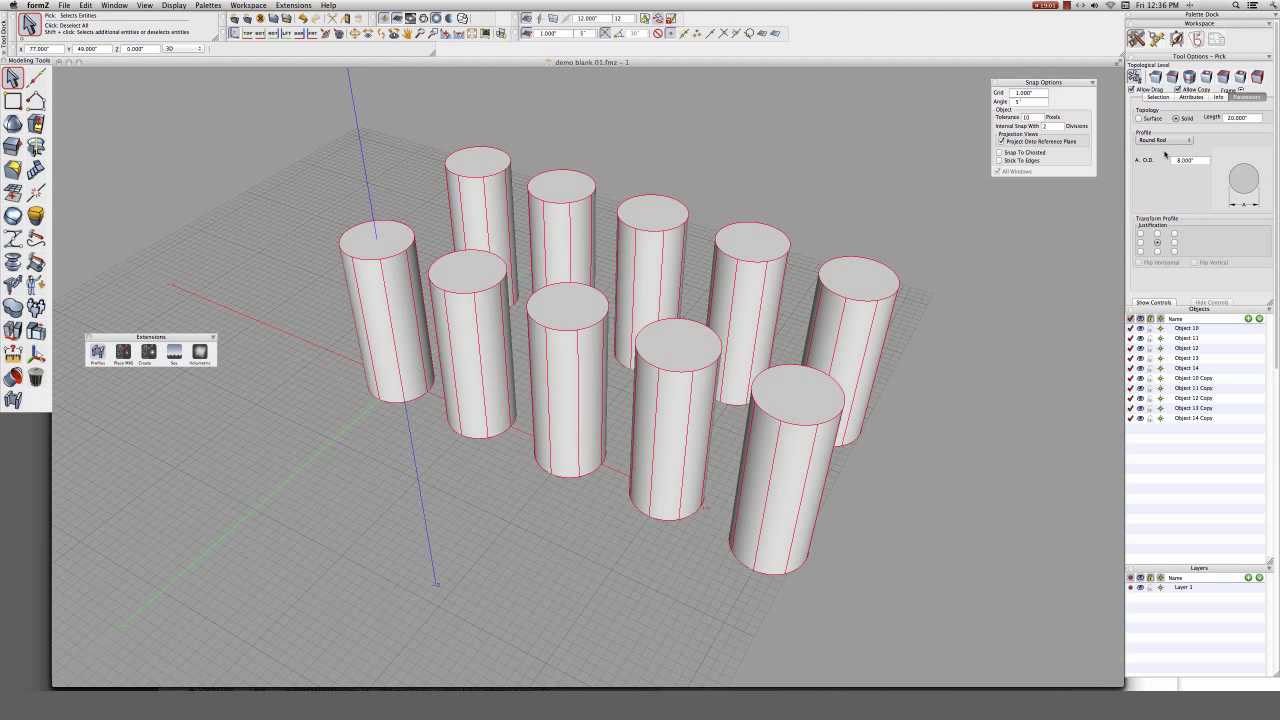
- Change the ten rods to Round Tube, then to Rectangular Tube with round corners
left_click(1165, 140)
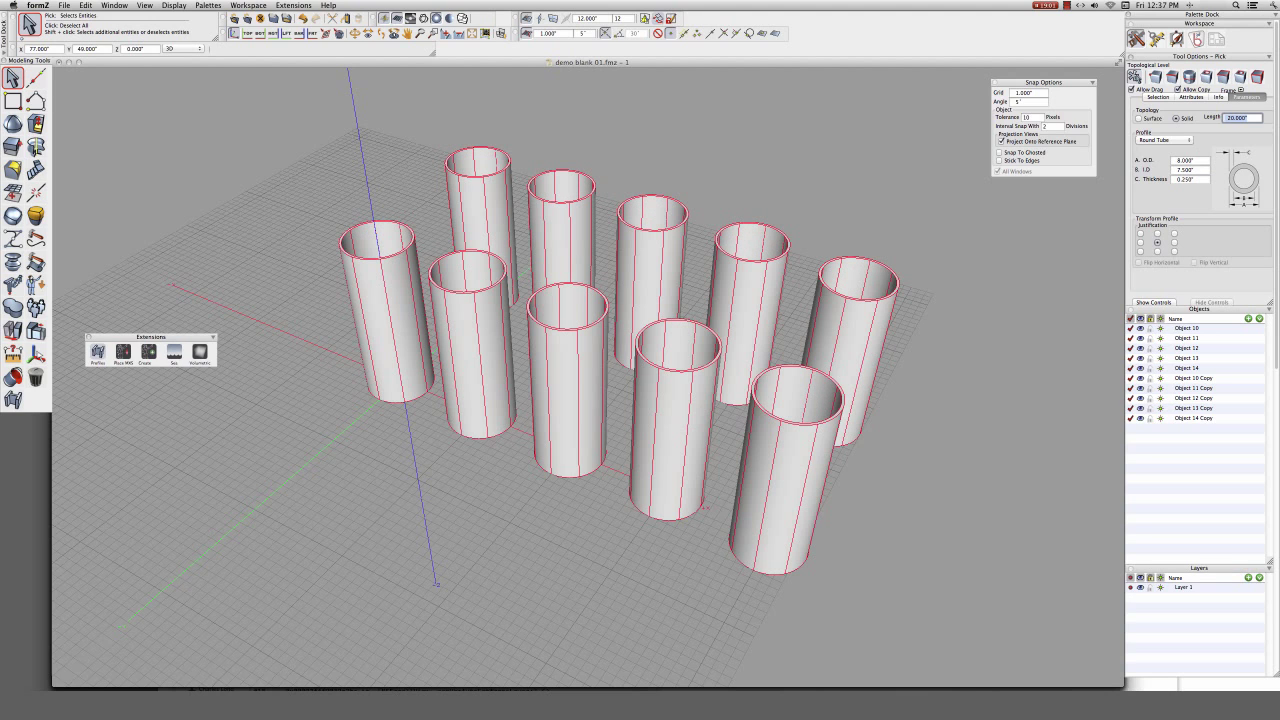
left_click(1190, 170)
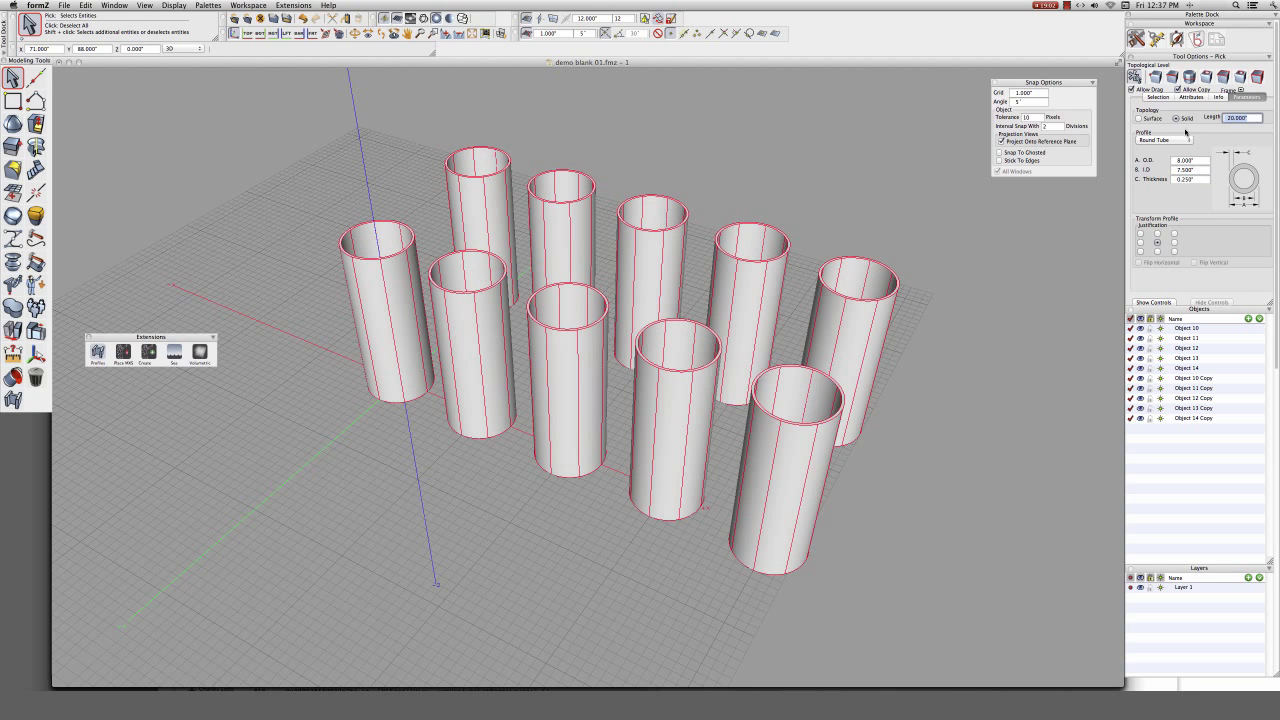
left_click(1163, 139)
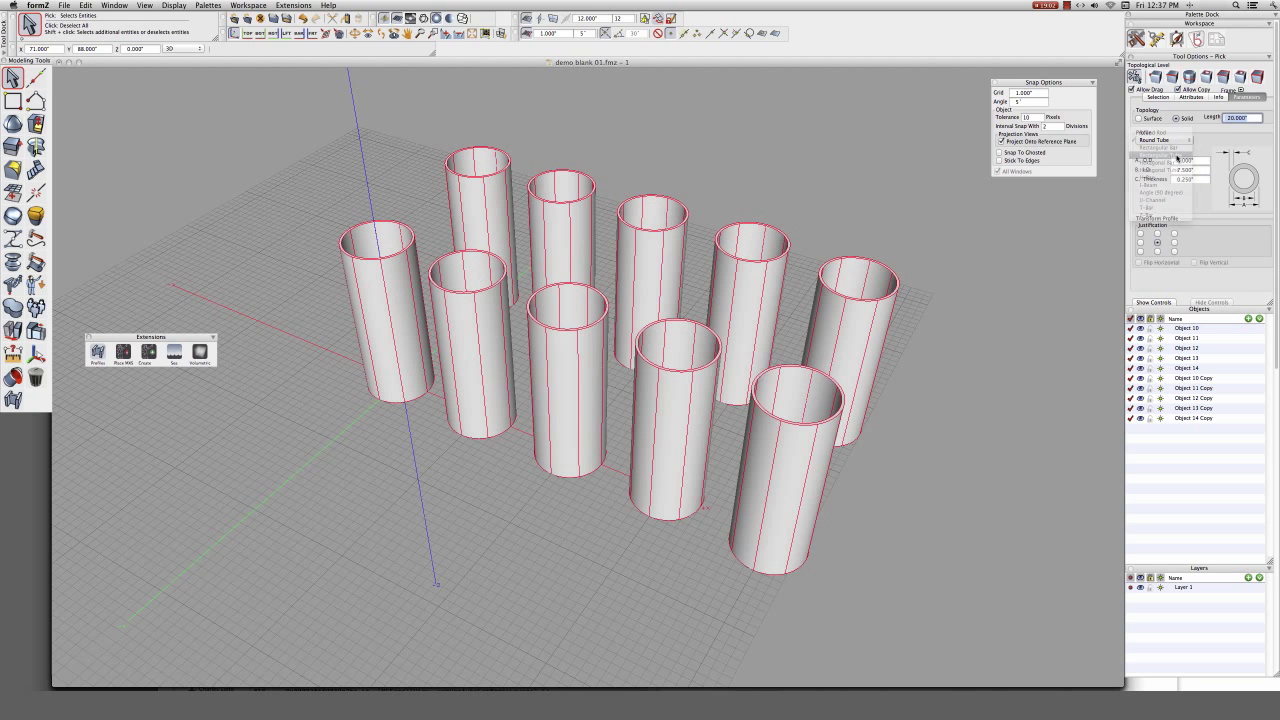
left_click(1141, 151)
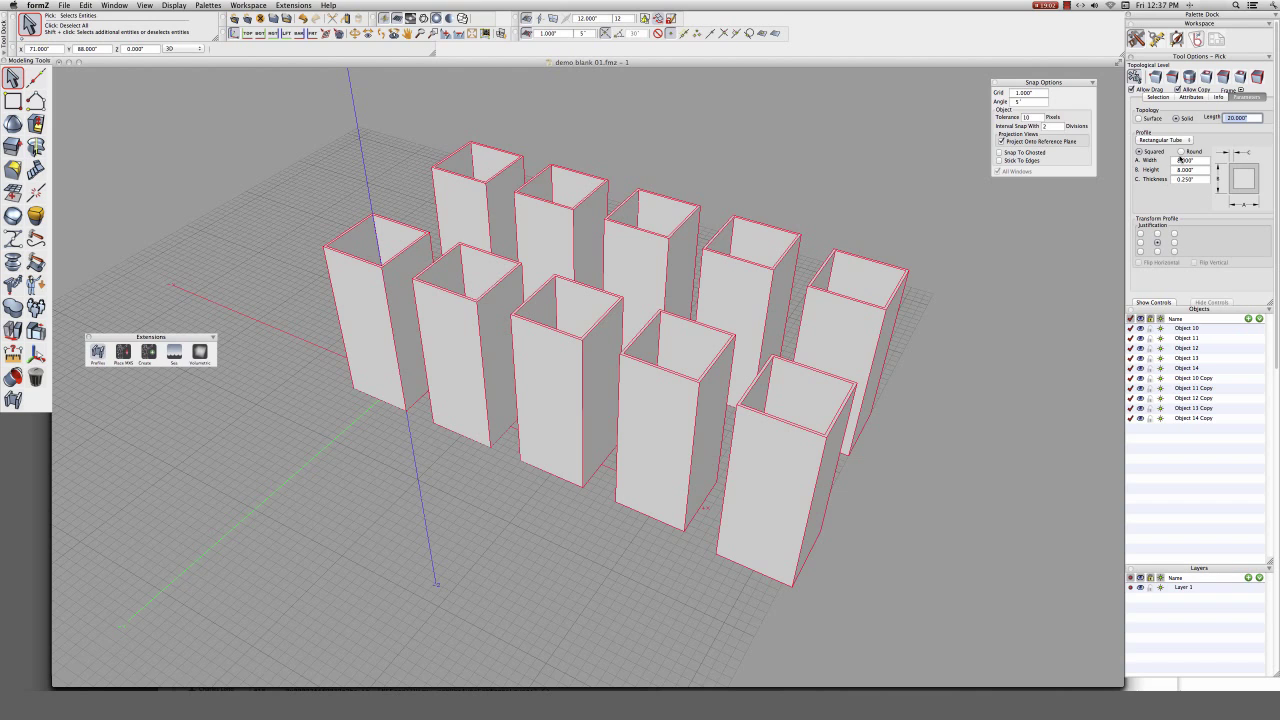
left_click(1181, 151)
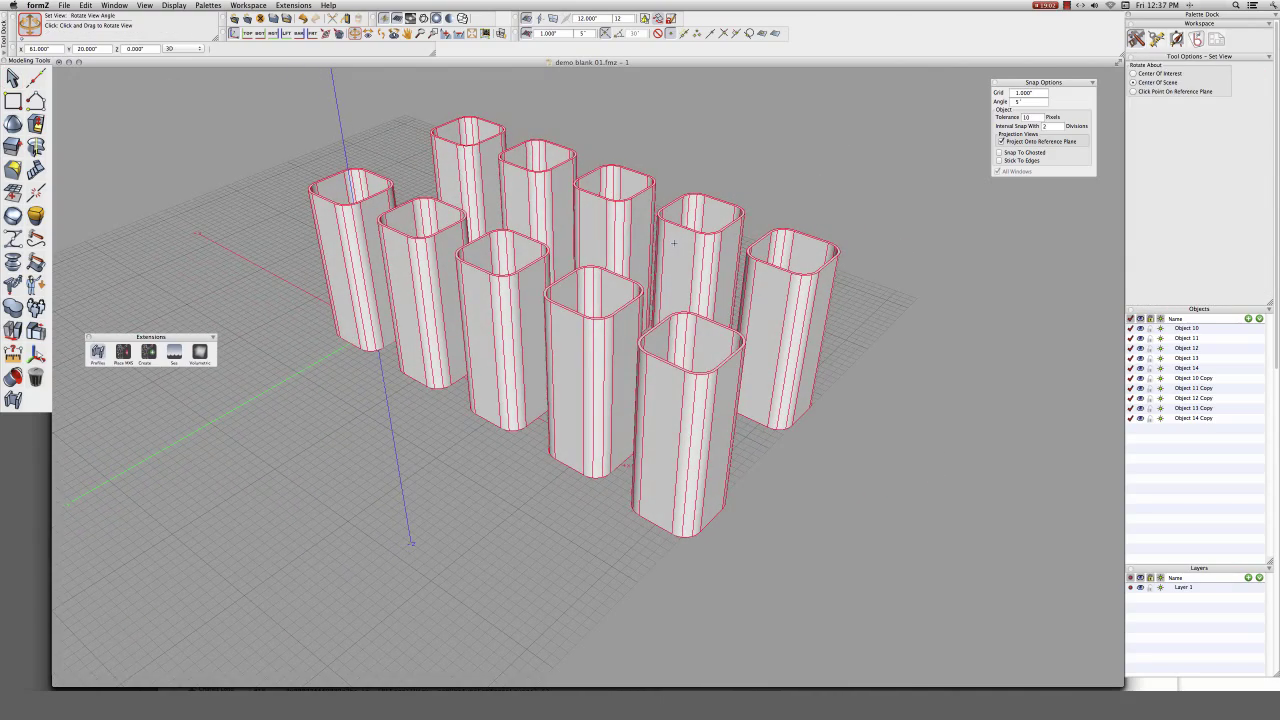
left_click(13, 77)
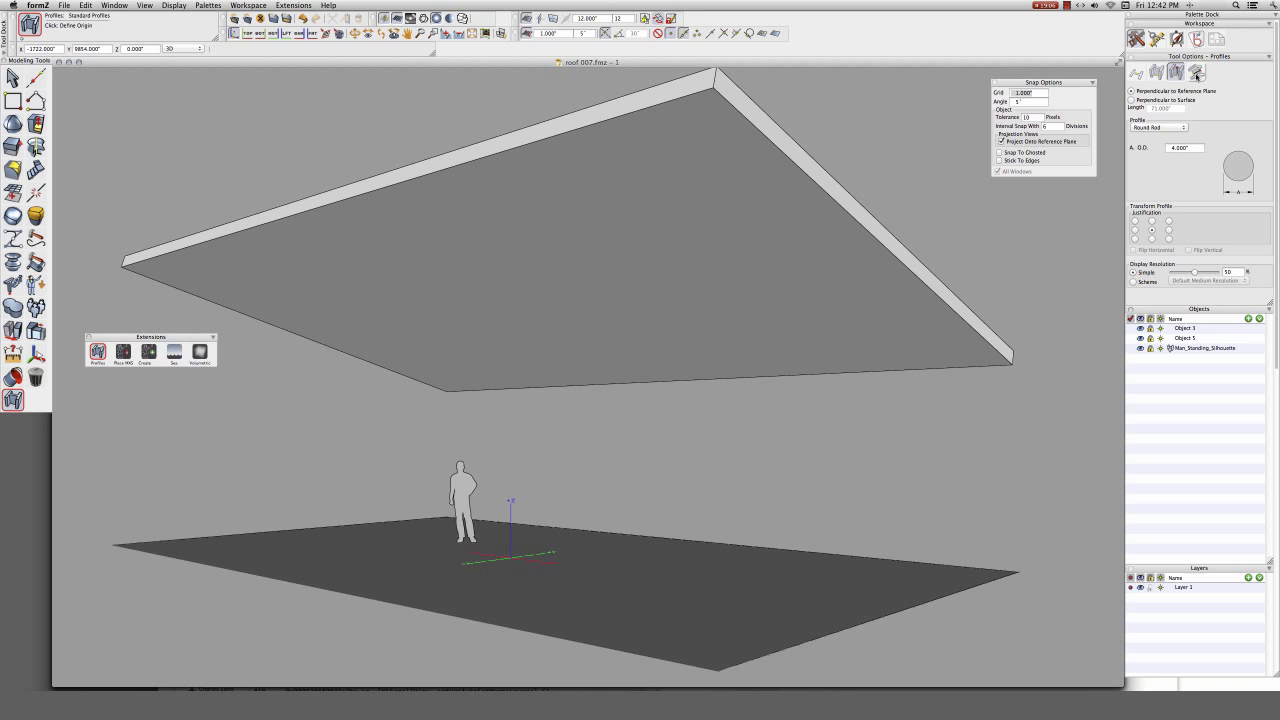
- Set the Profiles tool to the I-Beam profile for the roof beams
left_click(1158, 127)
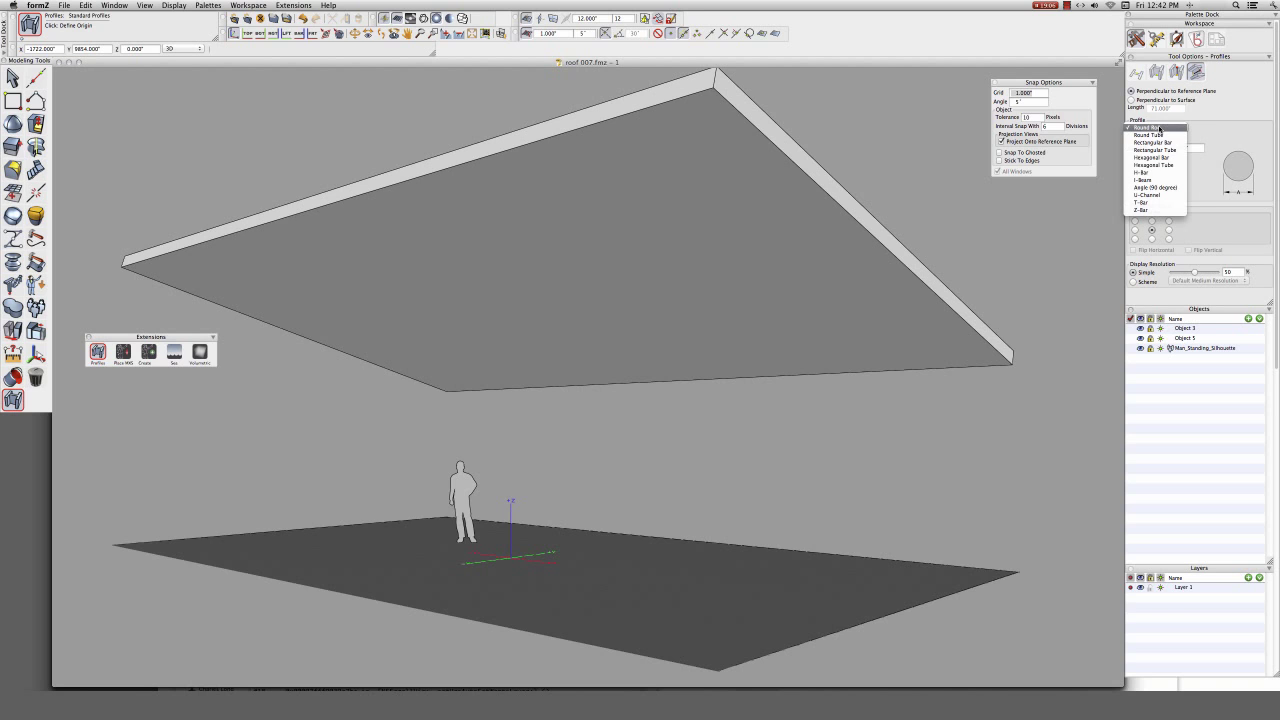
left_click(1144, 179)
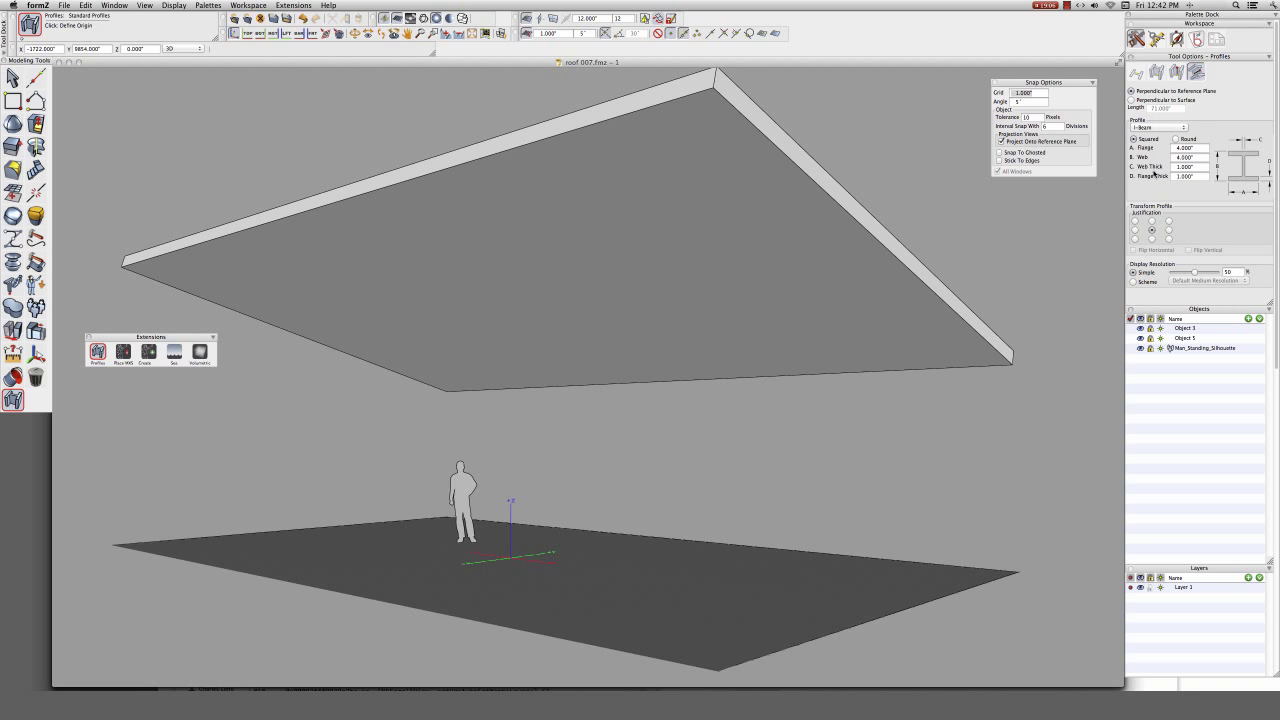
left_click(1188, 147)
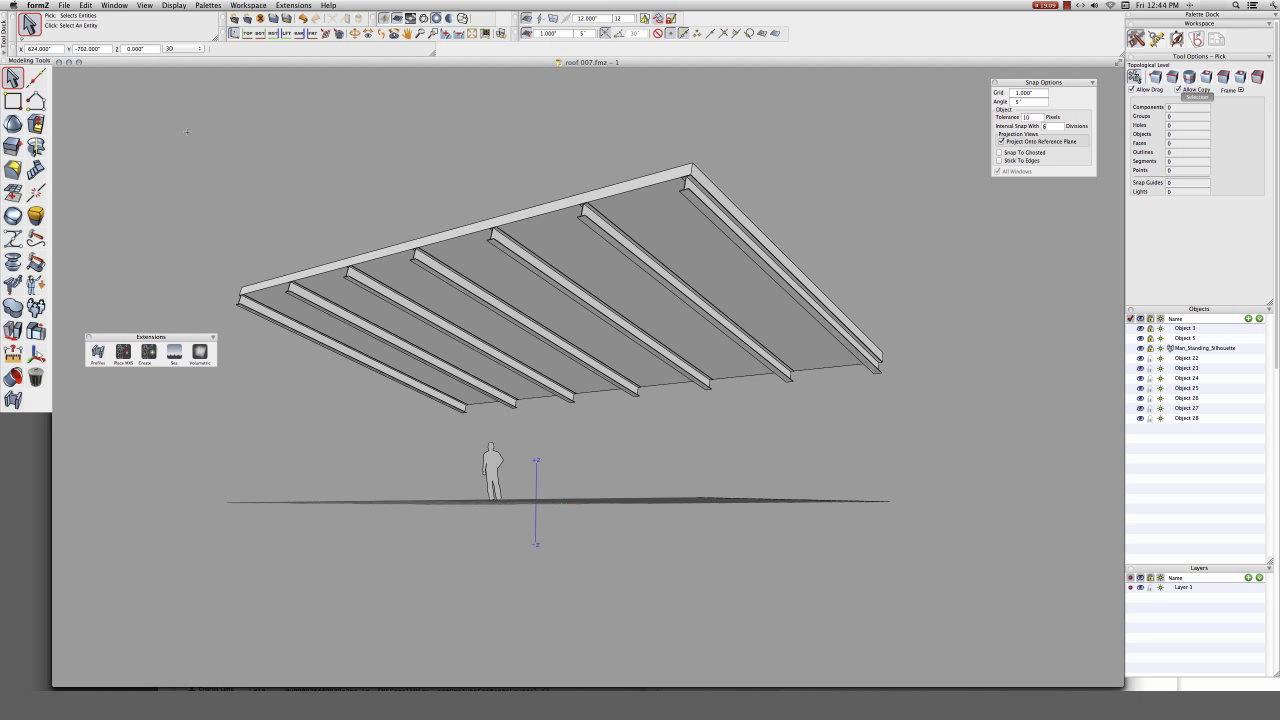
- Select all seven I-beams and change their web value to 24, then 16
left_click_drag(186, 131, 695, 380)
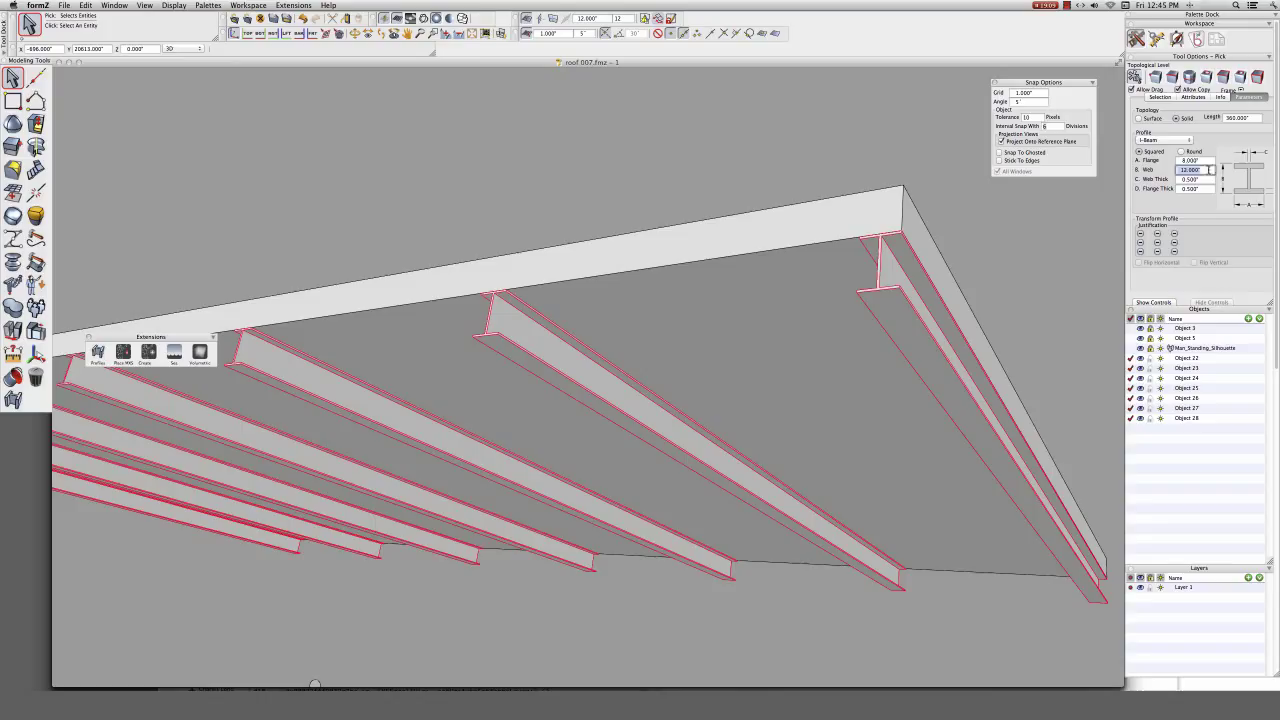
type("24.000")
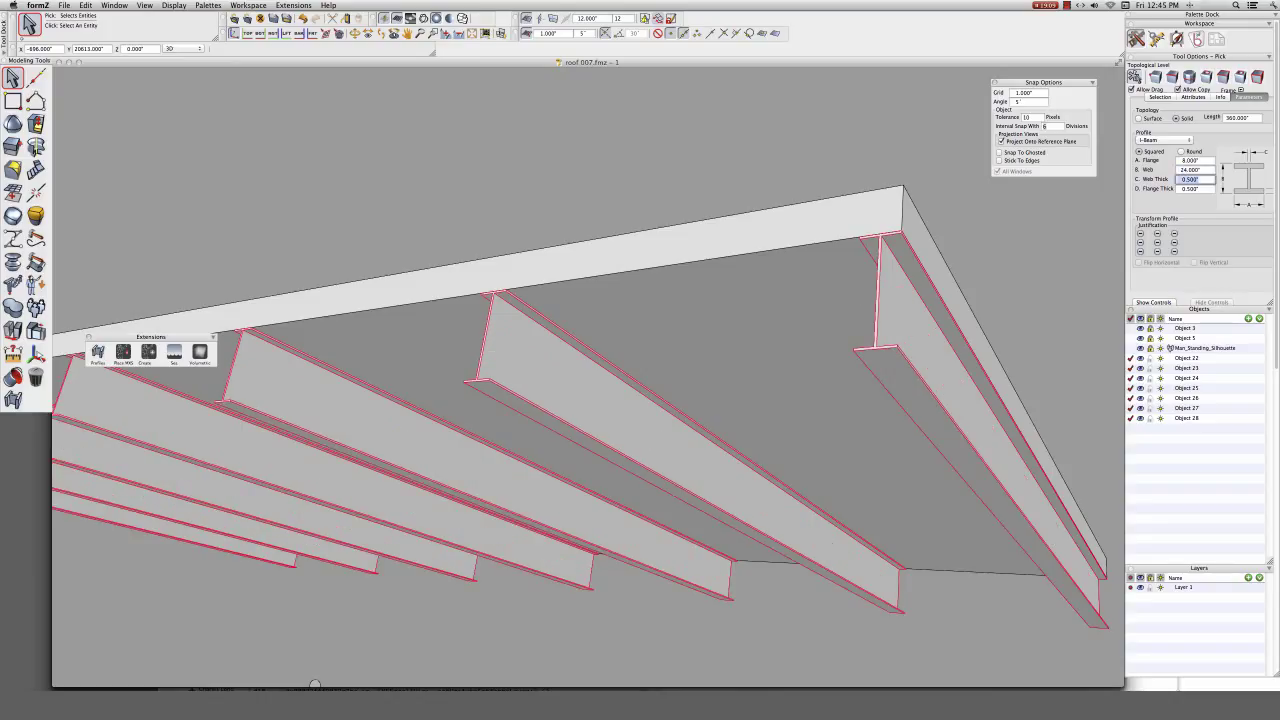
left_click(1190, 169)
type("16")
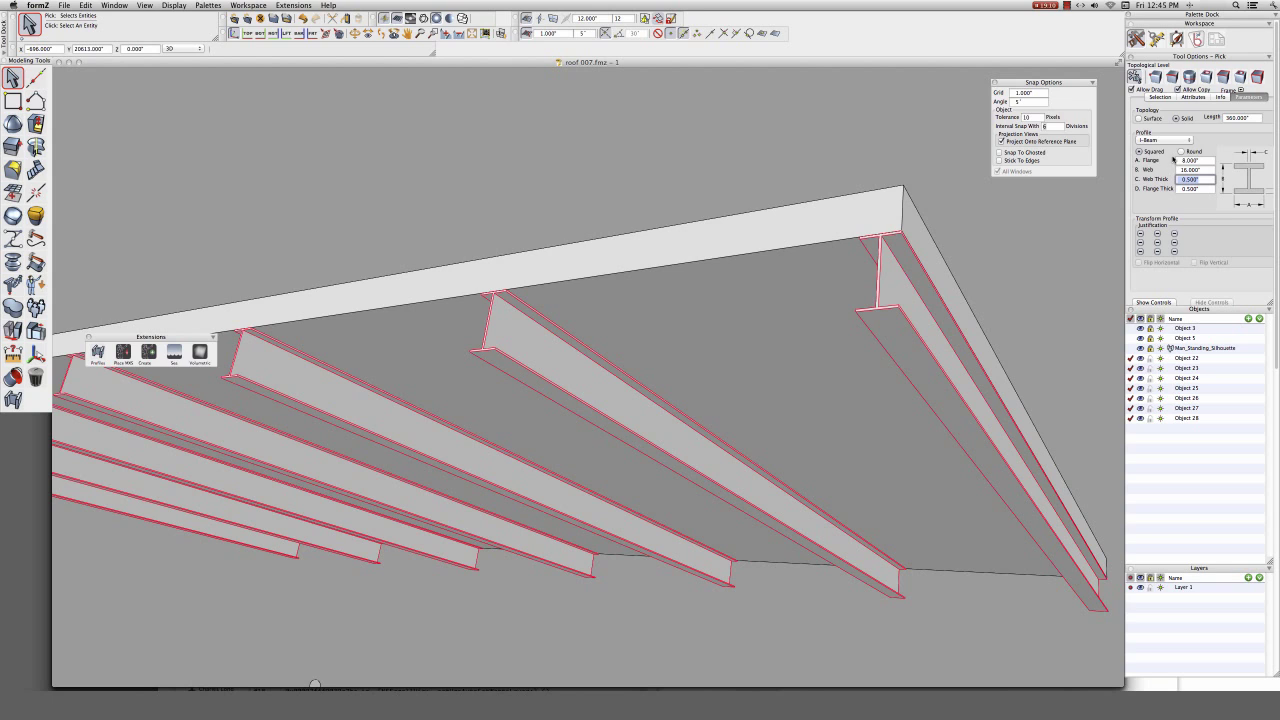
left_click(1177, 151)
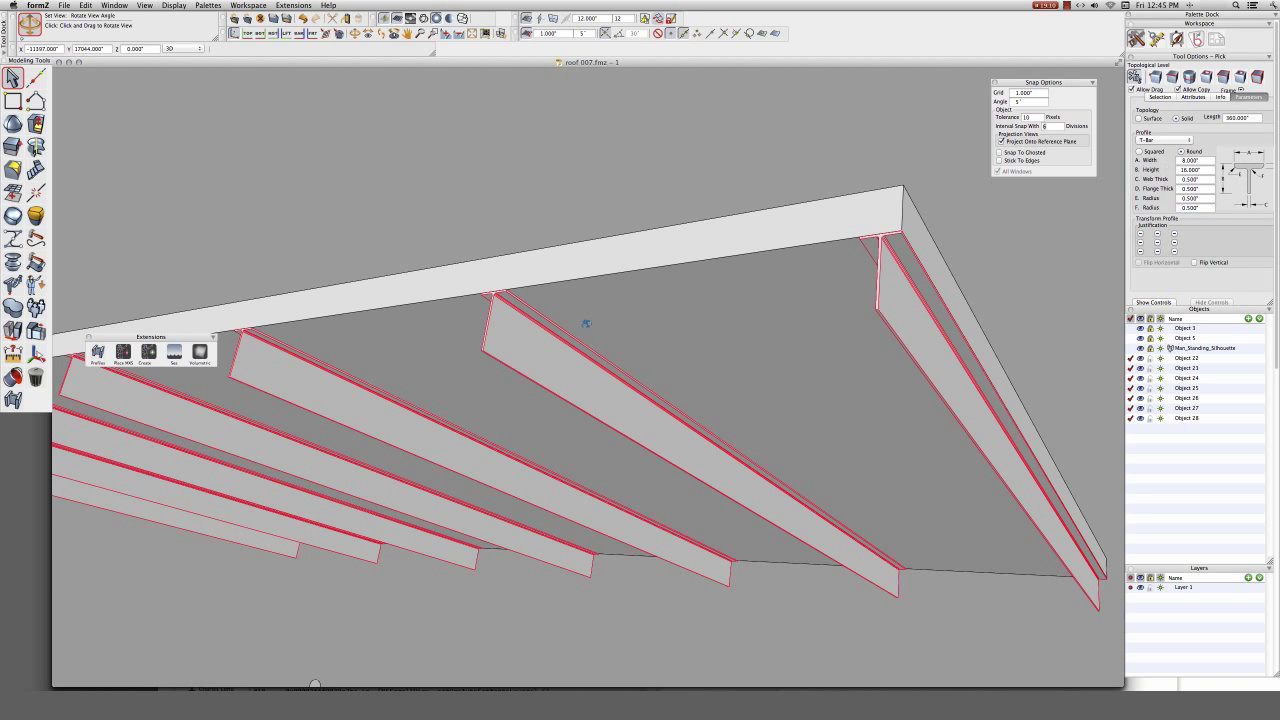
- Turn the T-bar beams into rectangular tubes and orbit to view the roof from below
left_click_drag(585, 323, 615, 352)
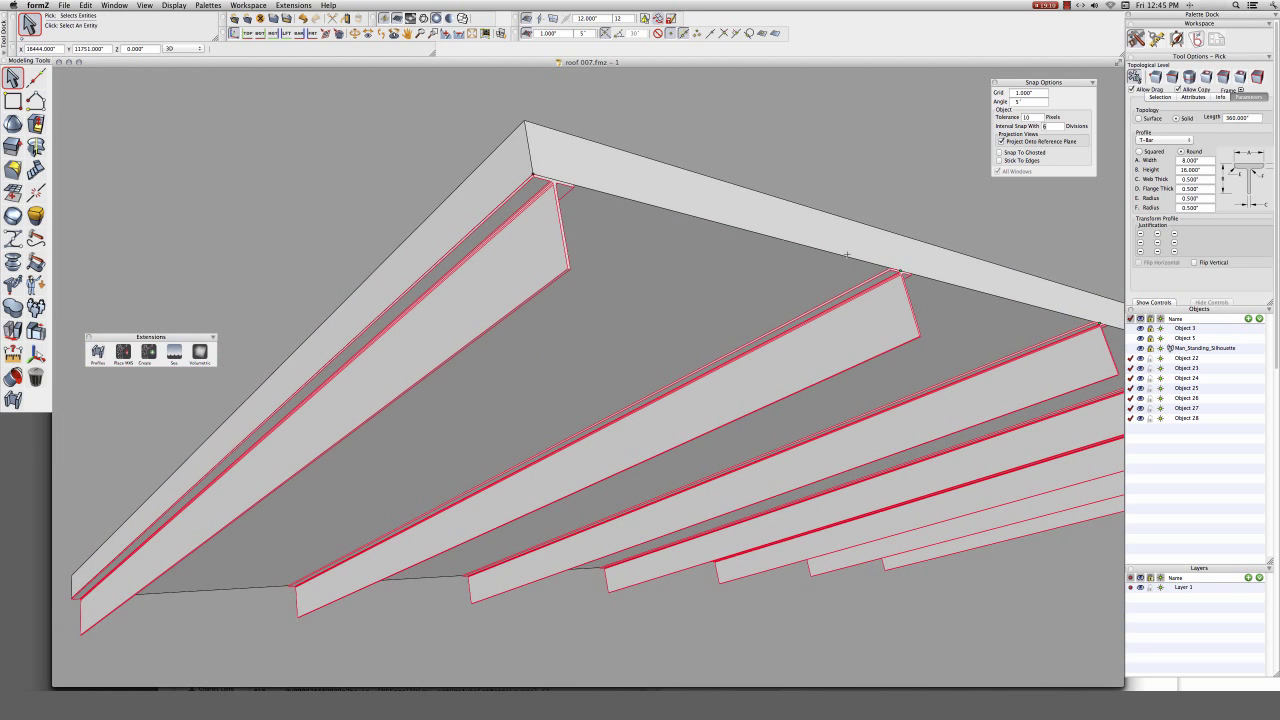
left_click(1160, 139)
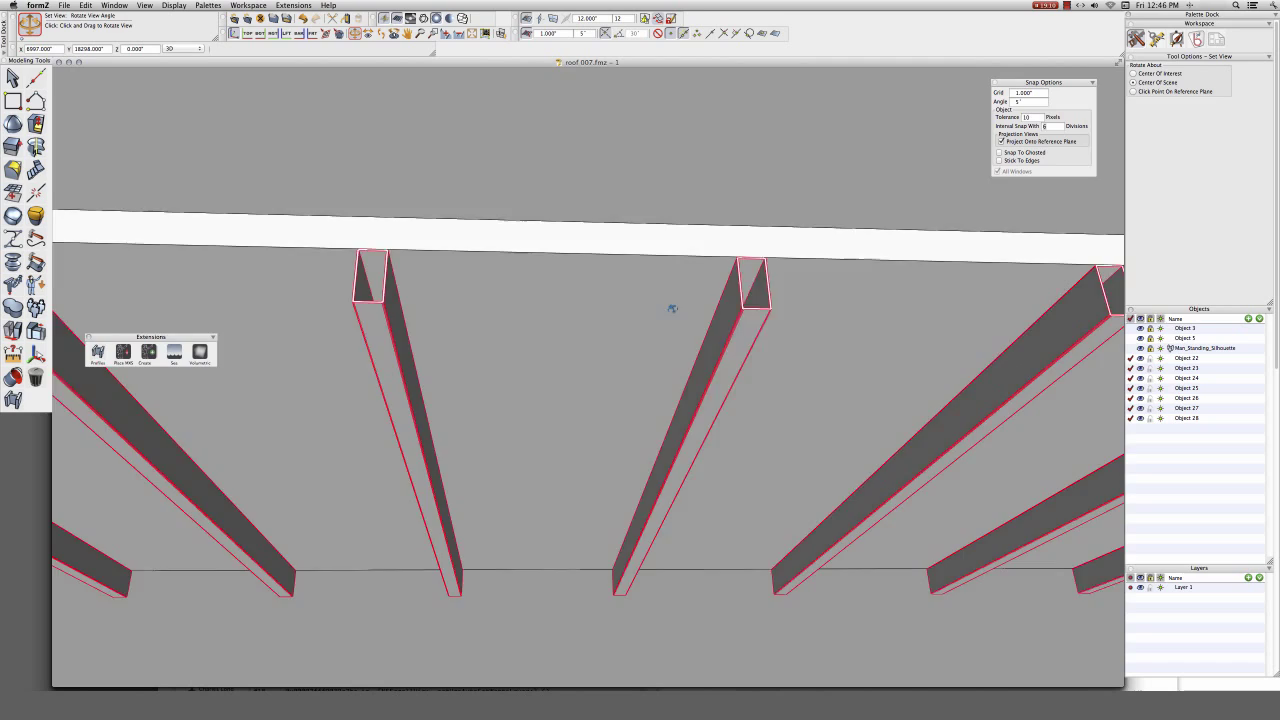
left_click_drag(672, 307, 551, 316)
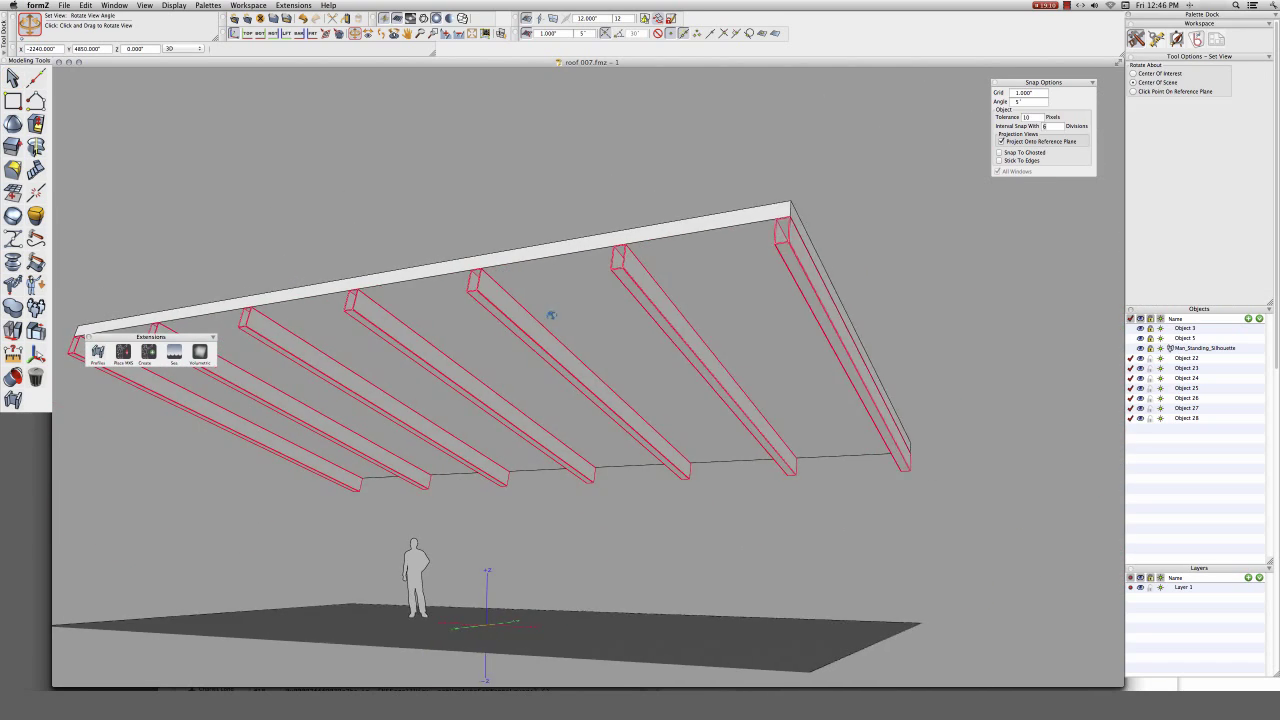